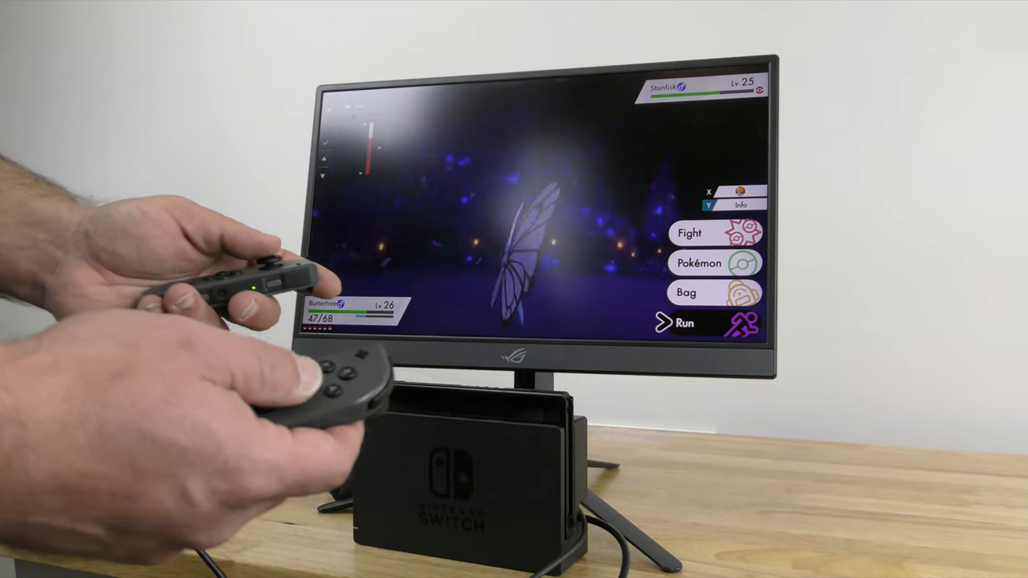
# Raise the refresh rate to 240Hz and apply it
pyautogui.click(689, 233)
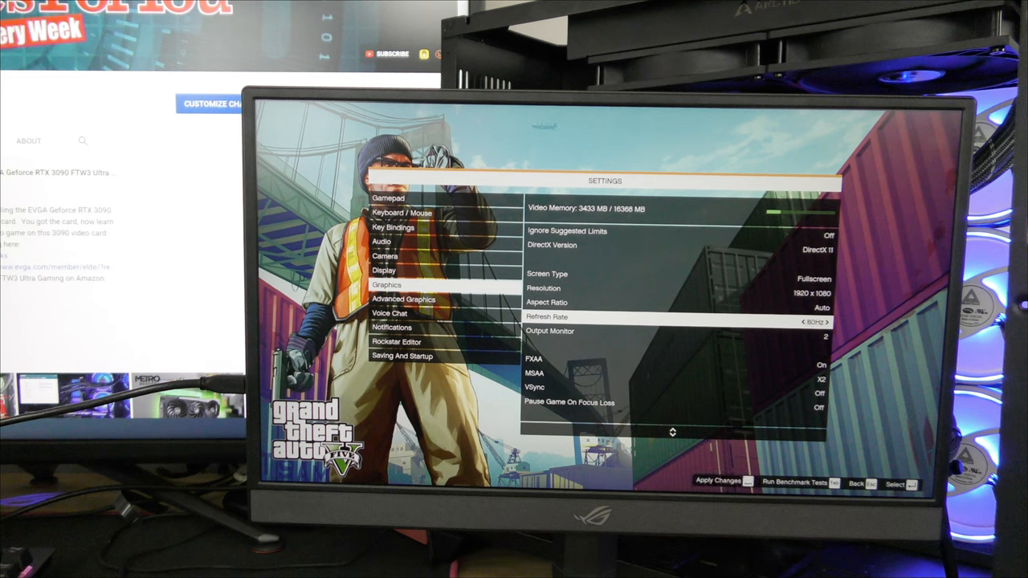
pyautogui.click(833, 323)
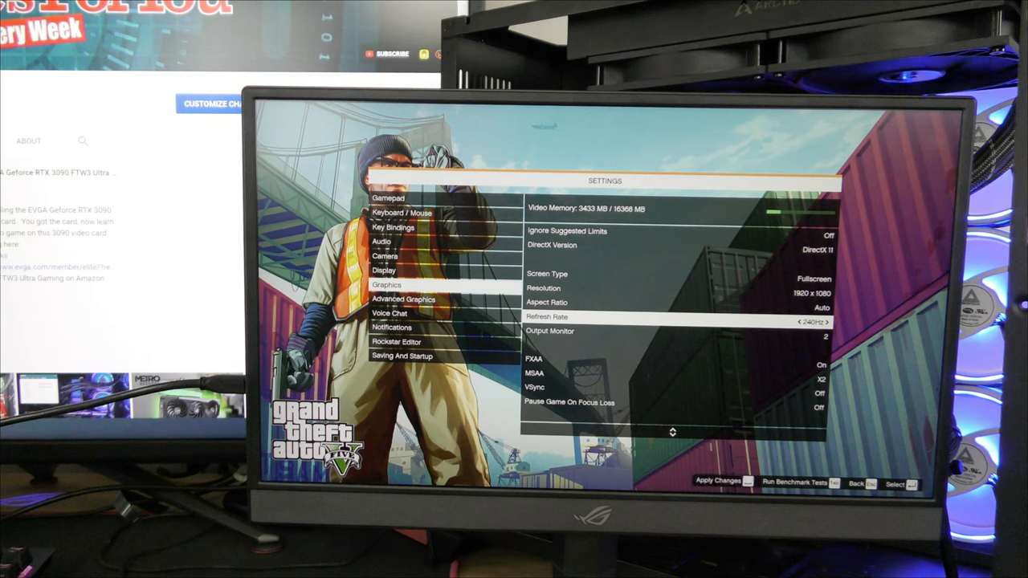
pyautogui.click(721, 482)
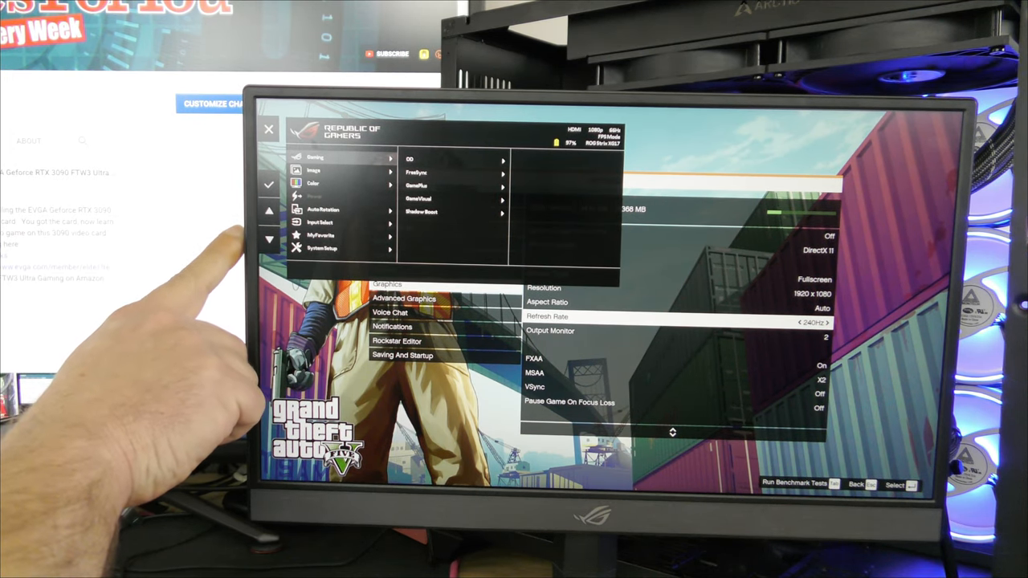
# Enable the bar-graph FPS Counter from the GamePlus options
pyautogui.click(410, 159)
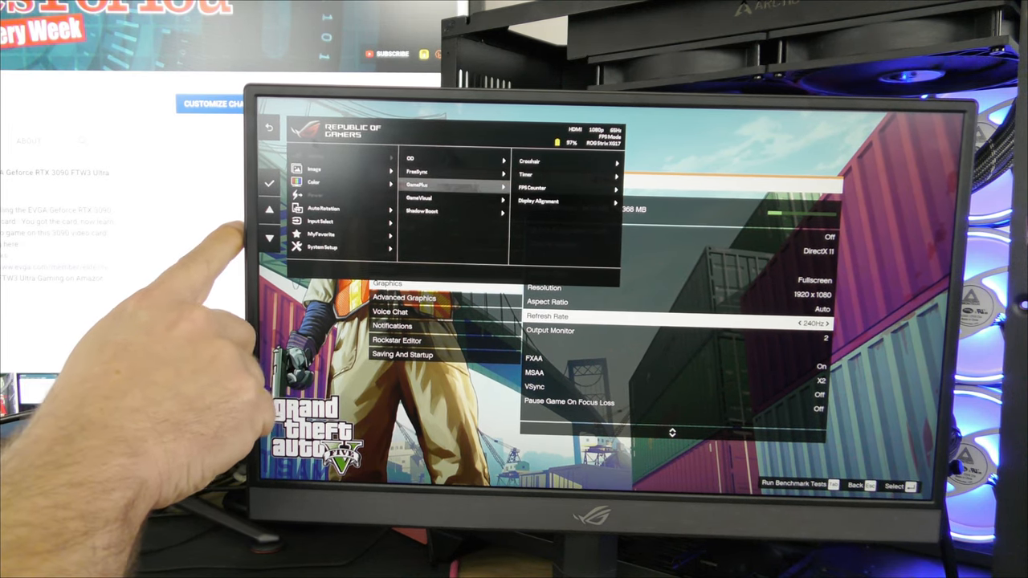
pyautogui.click(420, 198)
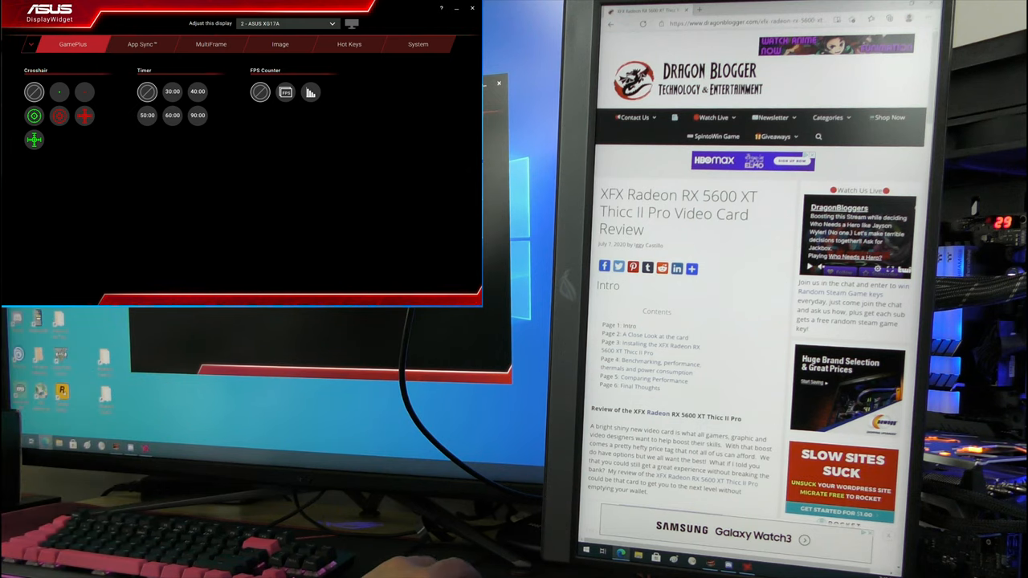
pyautogui.moveTo(63, 164)
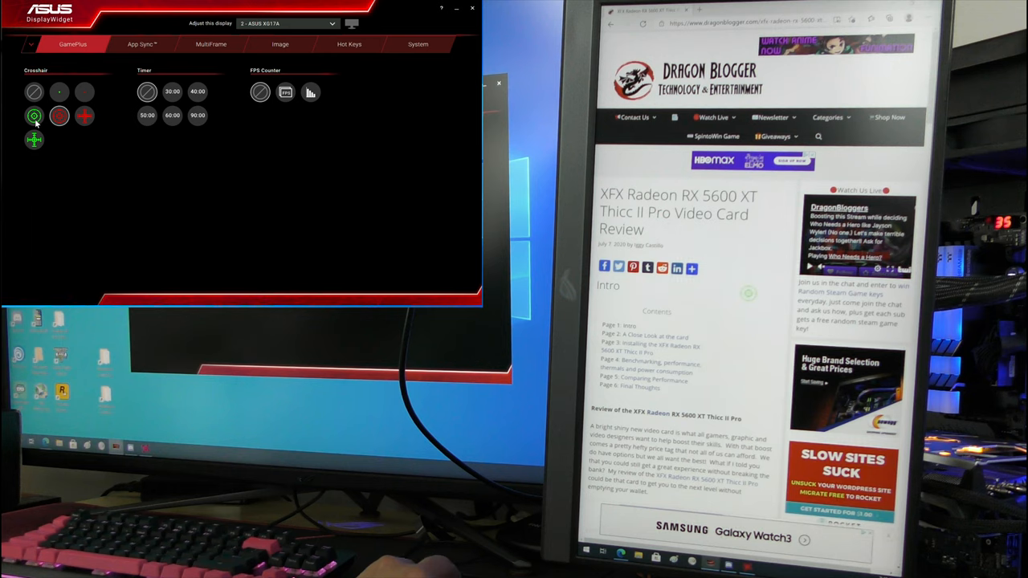
pyautogui.click(84, 116)
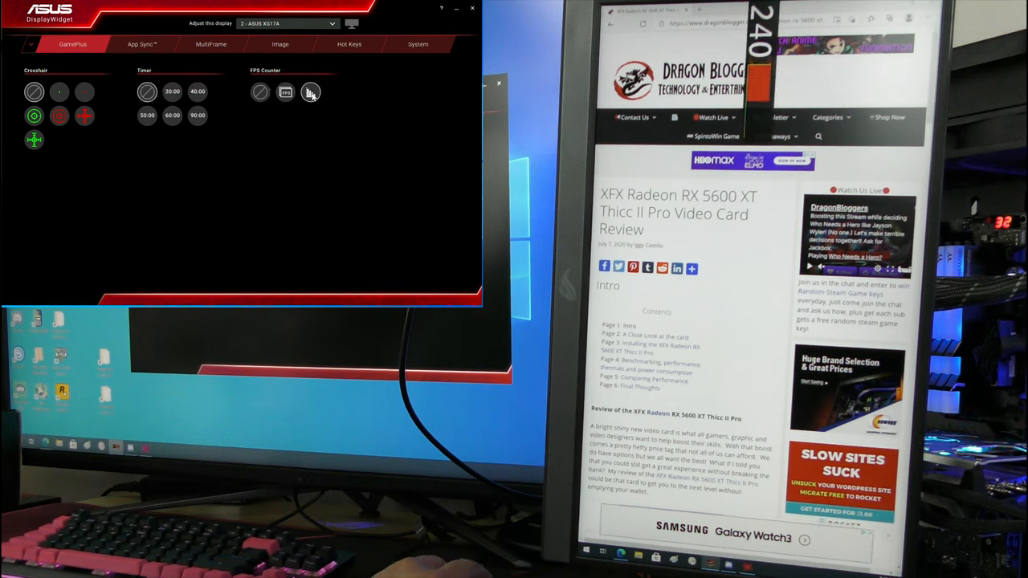
# Browse the App Sync, MultiFrame, Image and Hot Keys pages in turn
pyautogui.click(141, 44)
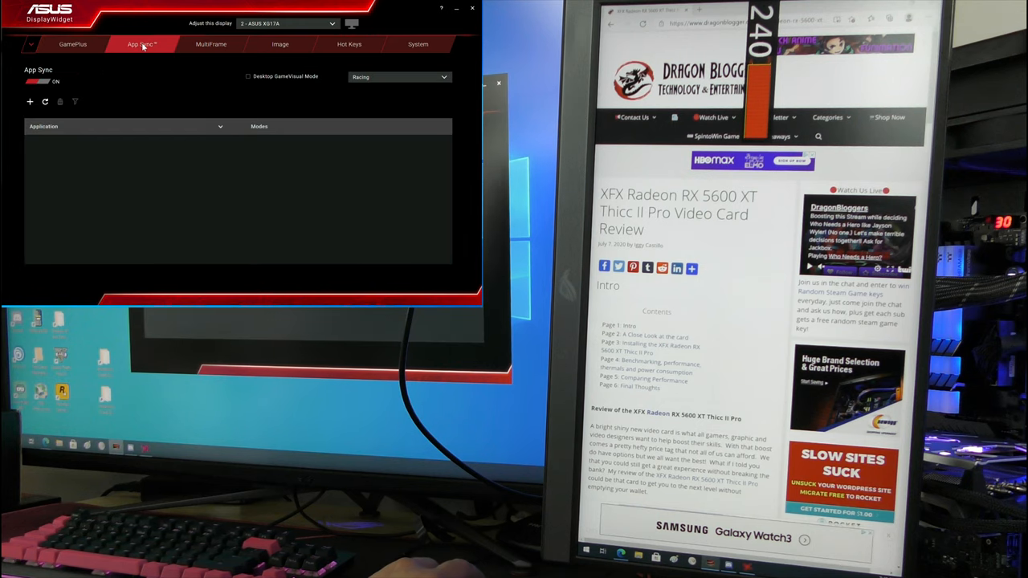
pyautogui.click(211, 45)
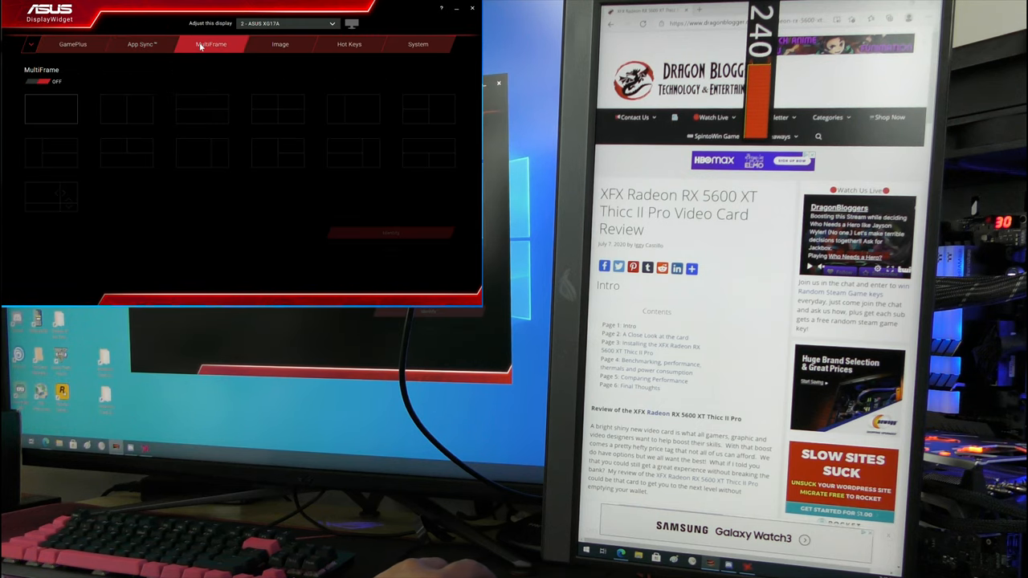
pyautogui.click(280, 45)
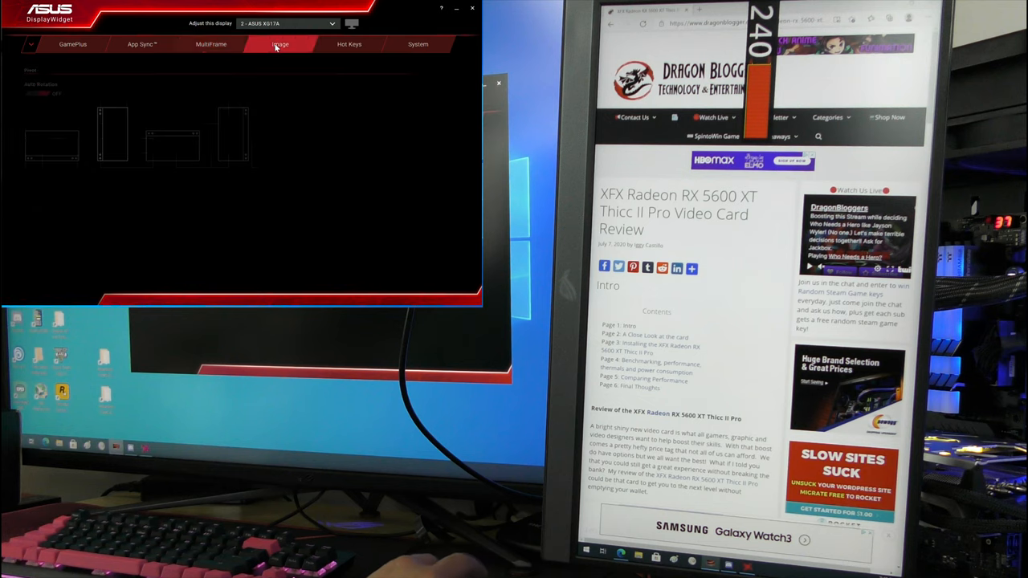
pyautogui.click(348, 44)
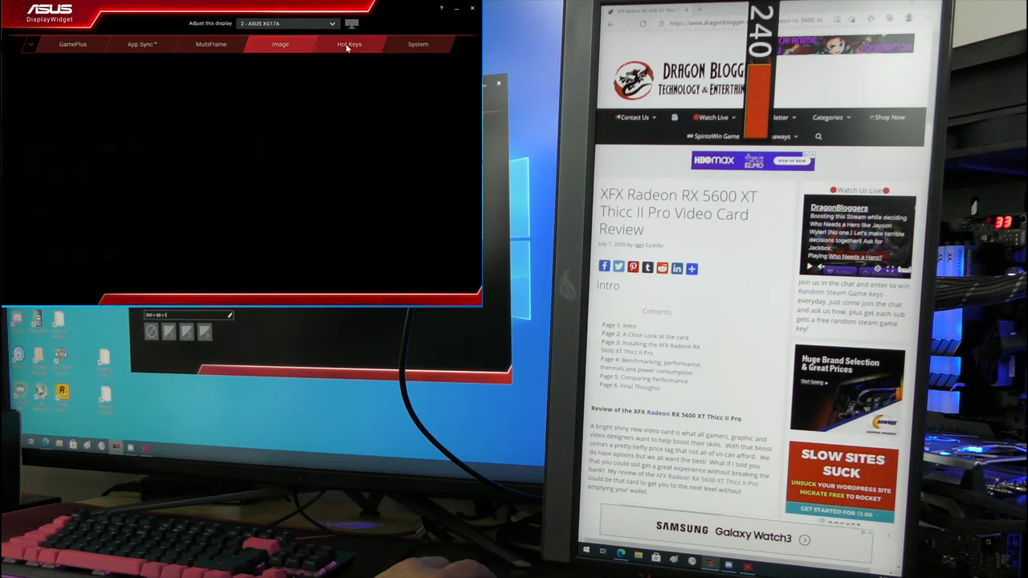
pyautogui.click(418, 44)
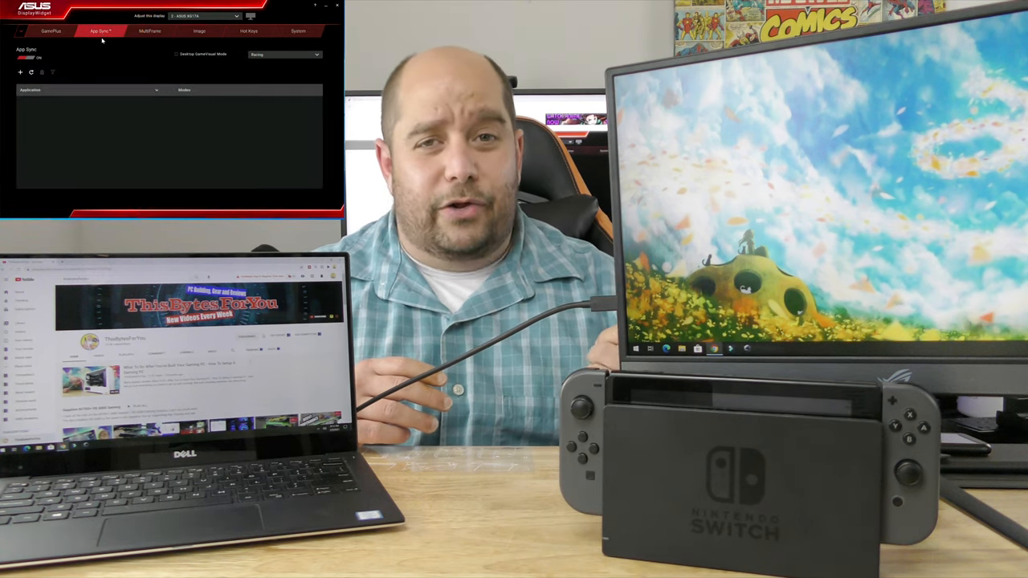
# Cycle through the Image auto-rotation, Hot Keys and System information pages
pyautogui.click(199, 31)
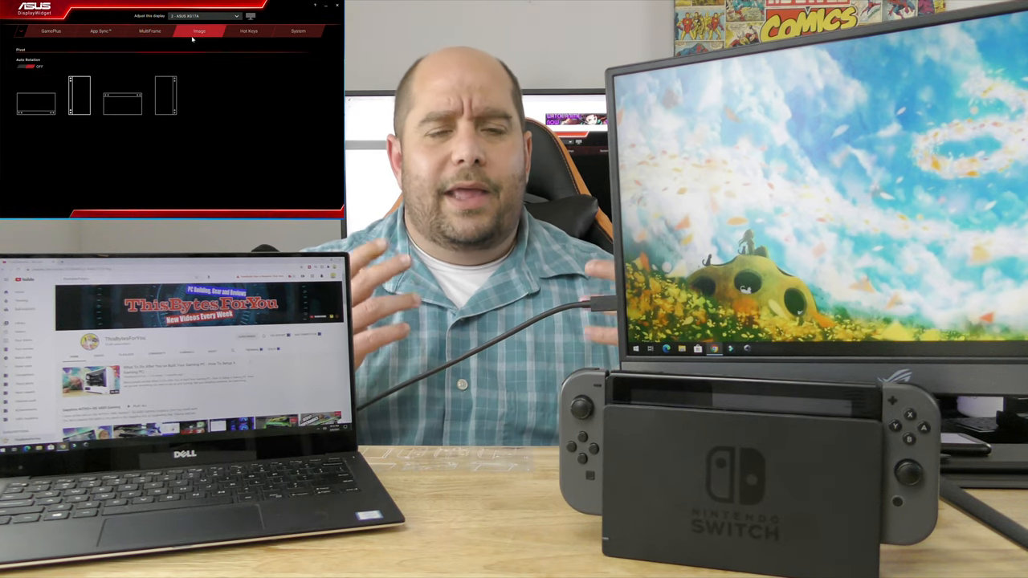
pyautogui.click(248, 31)
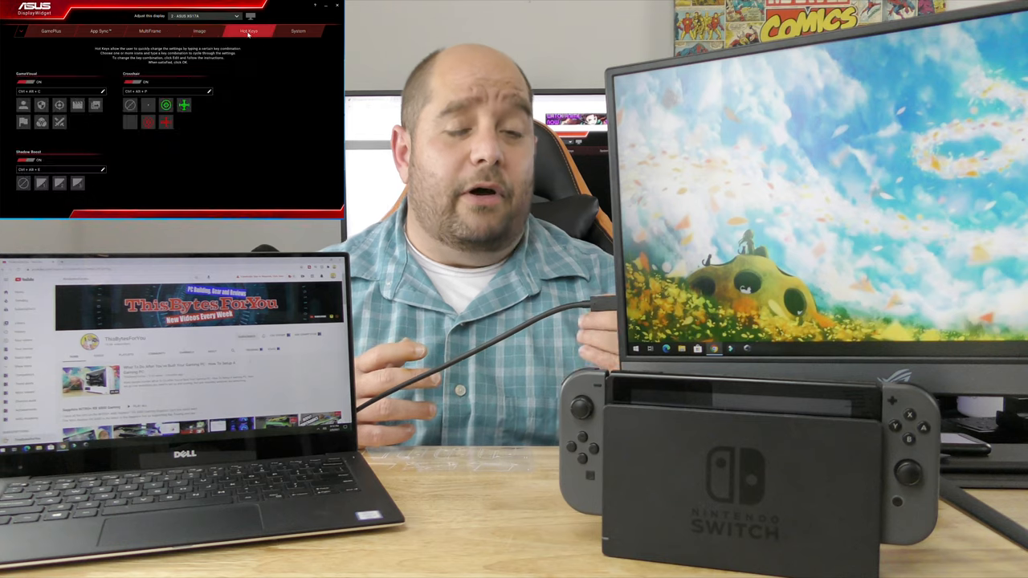
pyautogui.click(298, 31)
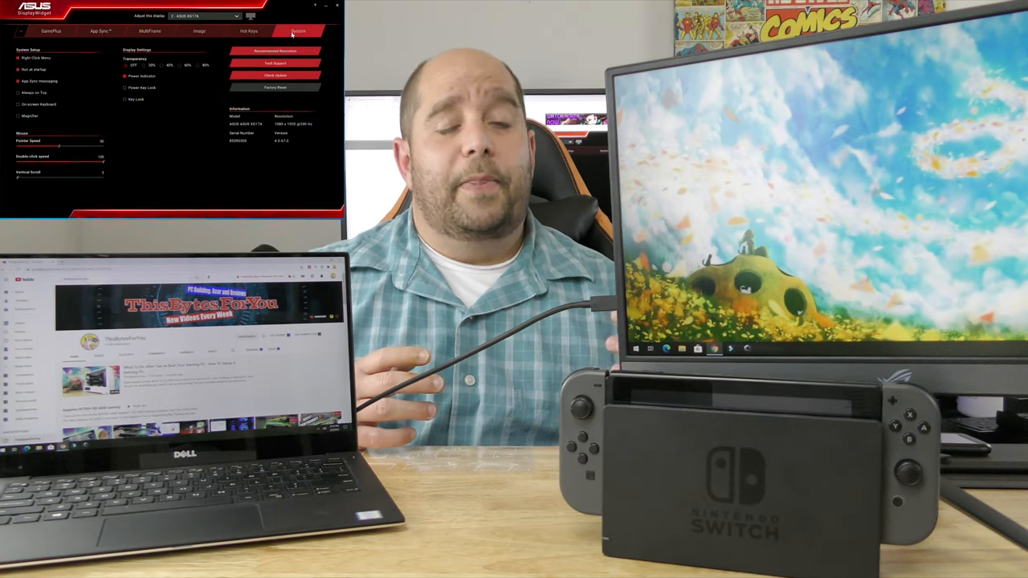